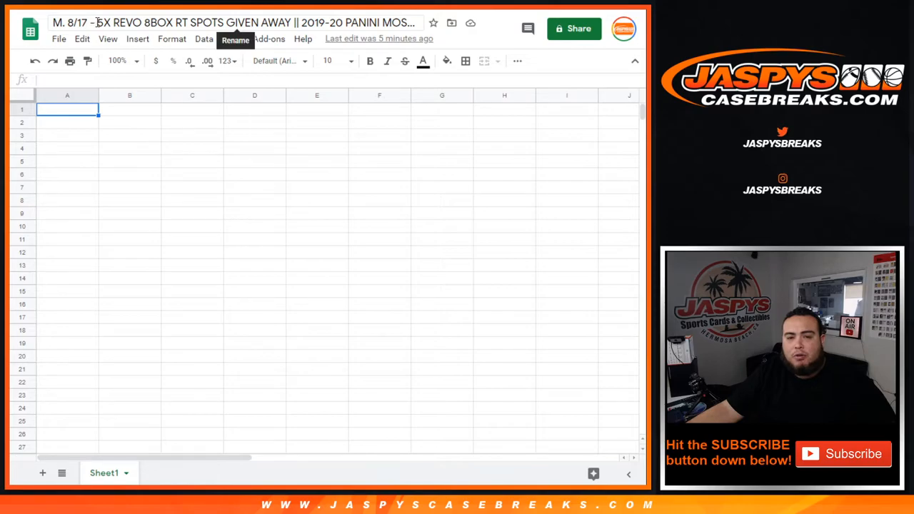
Select the full spreadsheet title for the 2019-20 Panini Mosaic cello pack break #356
left_click(235, 22)
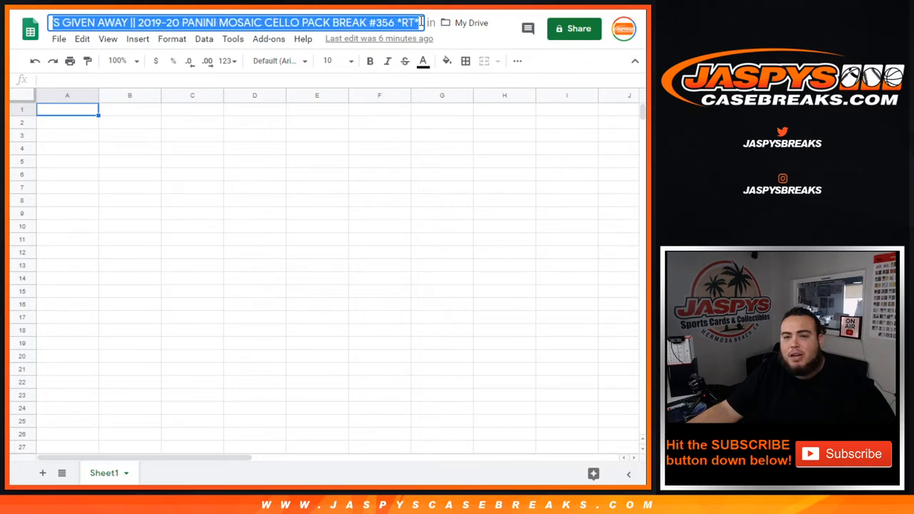
mouse_move(397, 200)
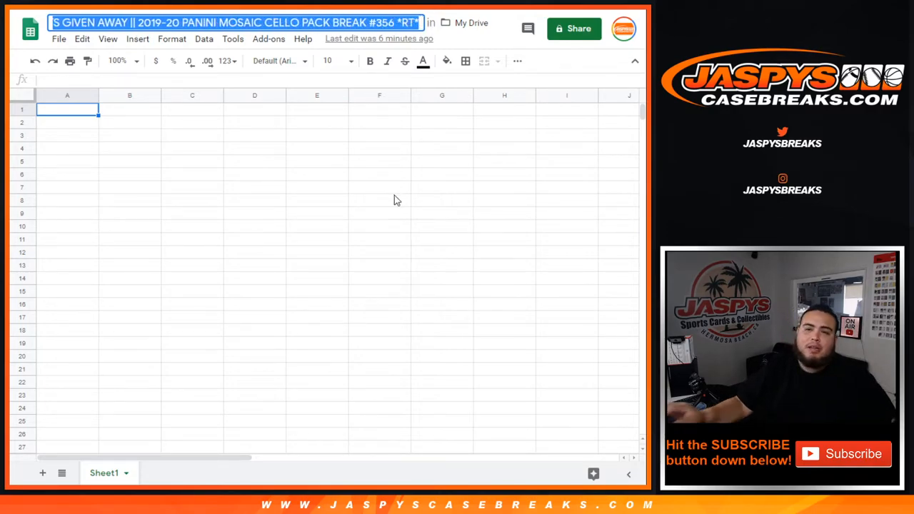
mouse_move(311, 141)
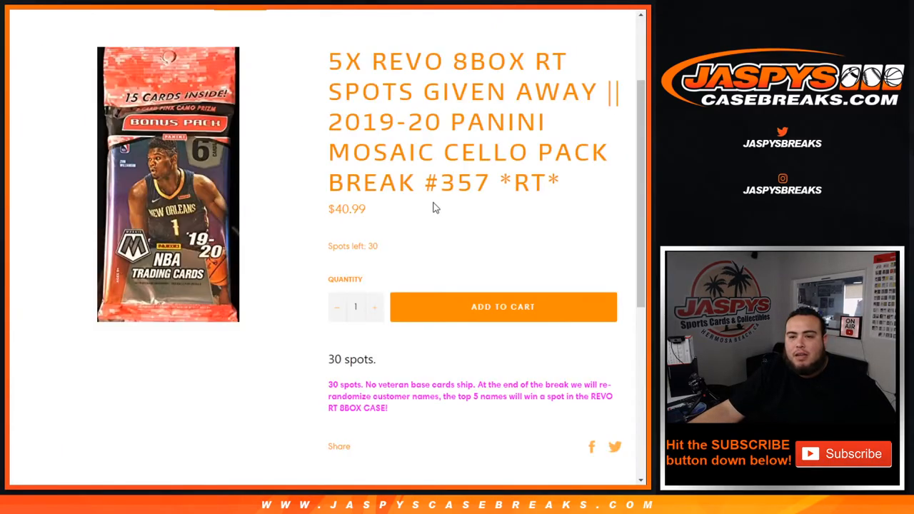
scroll("down", 3)
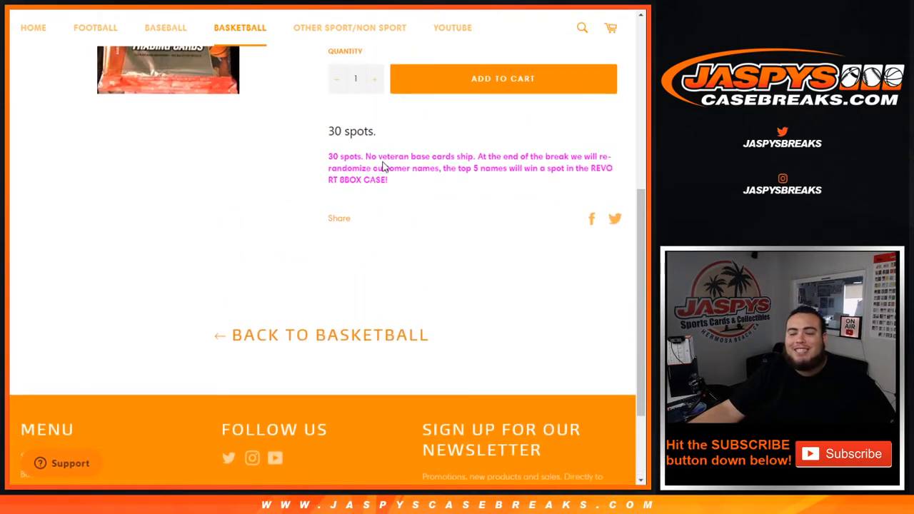
scroll("down", 3)
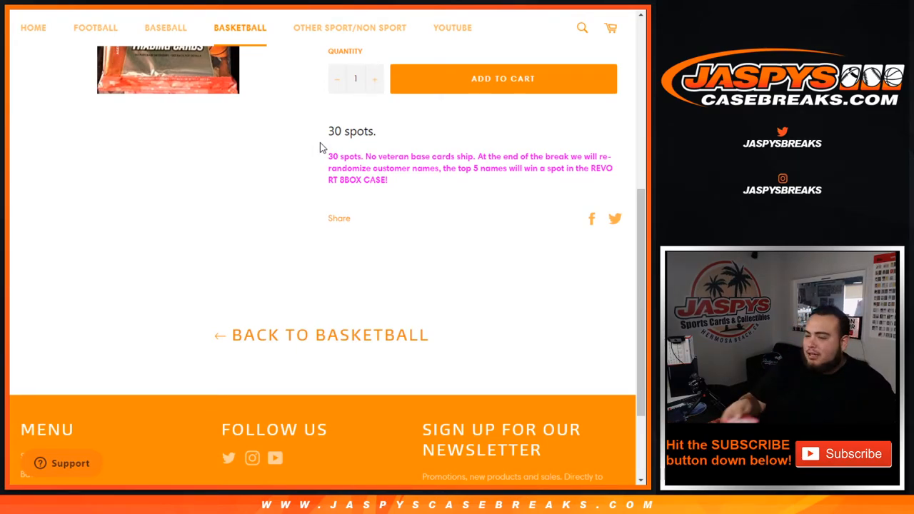
mouse_move(405, 158)
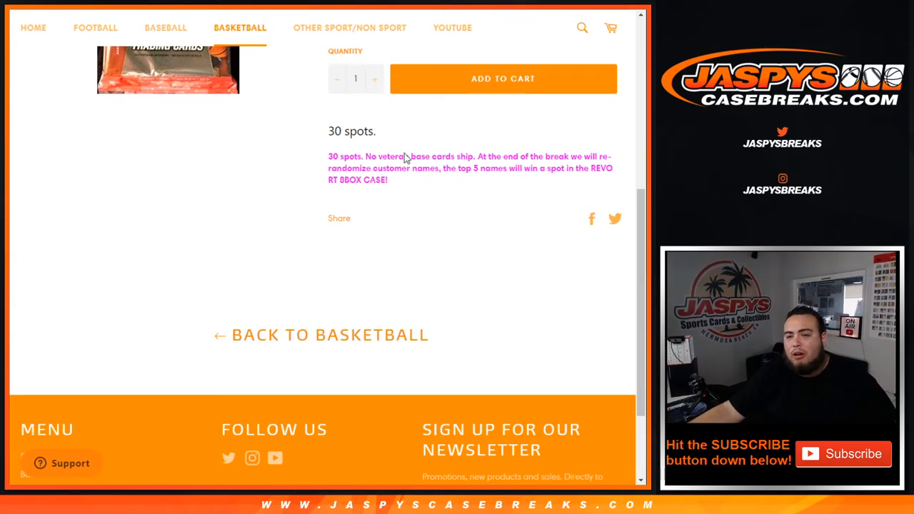
mouse_move(409, 181)
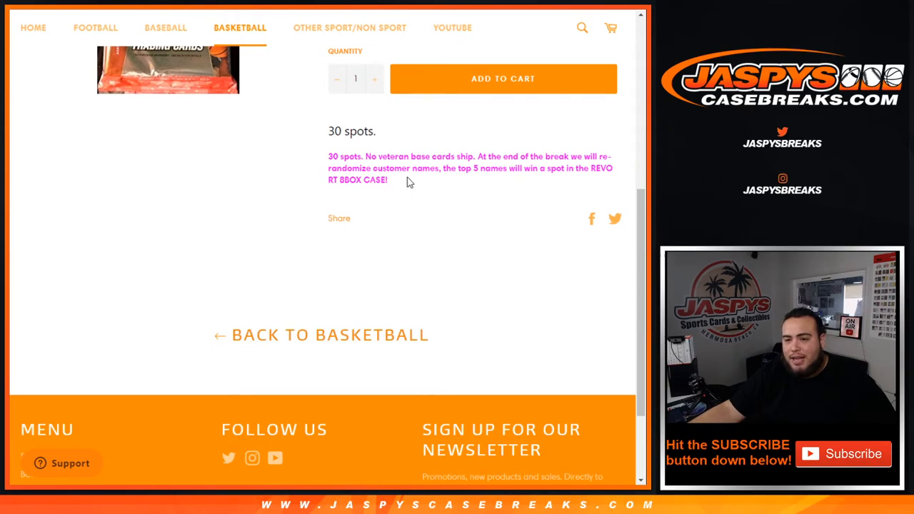
mouse_move(504, 224)
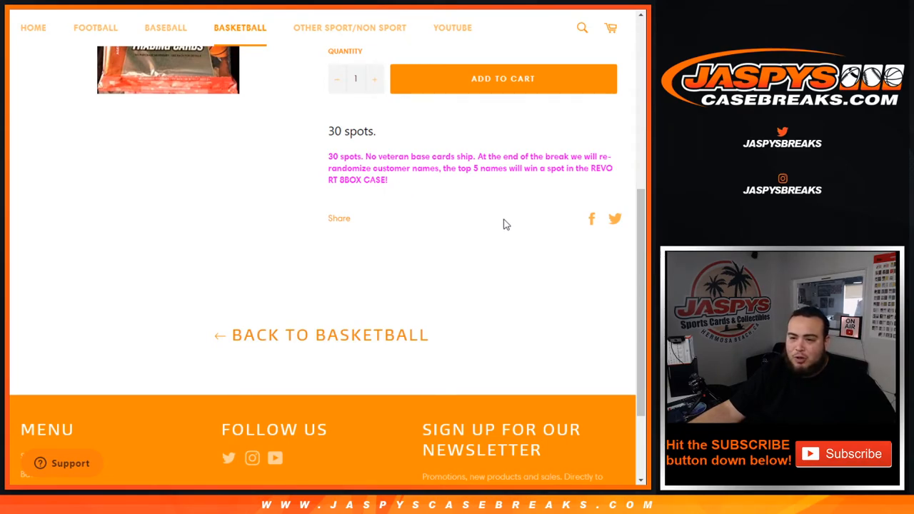
mouse_move(449, 197)
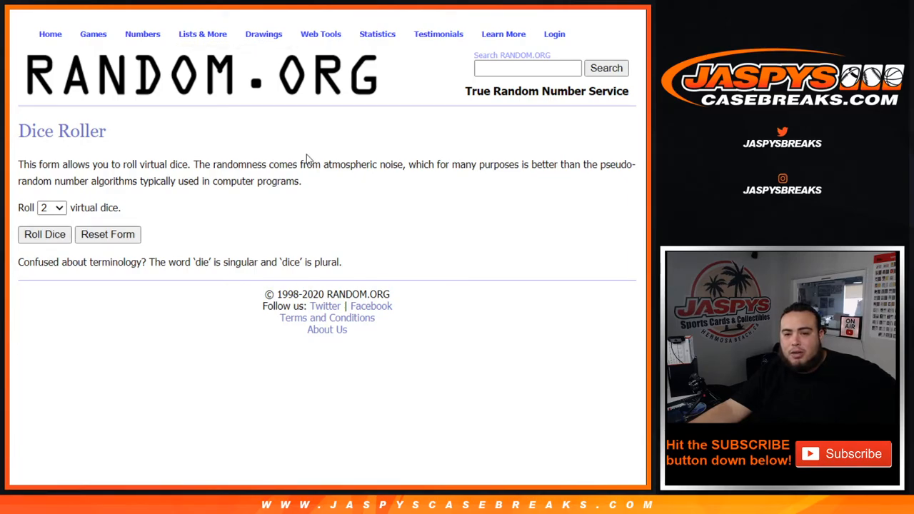
mouse_move(549, 157)
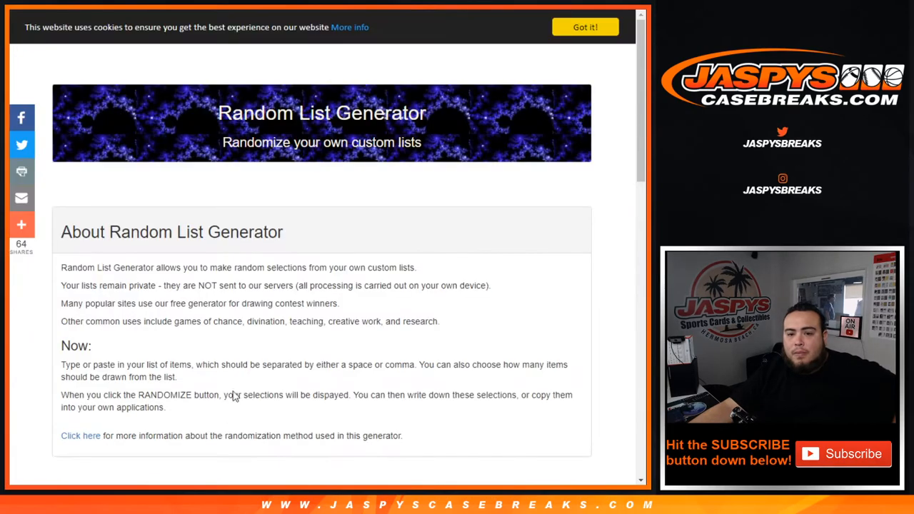
Ready the list box for the 30 customer names and enlarge it to fit
scroll("down", 3)
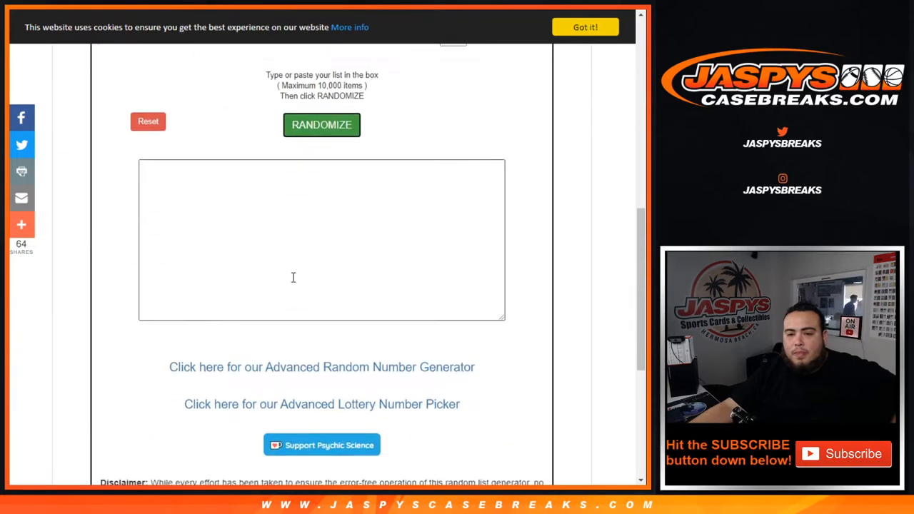
left_click(321, 125)
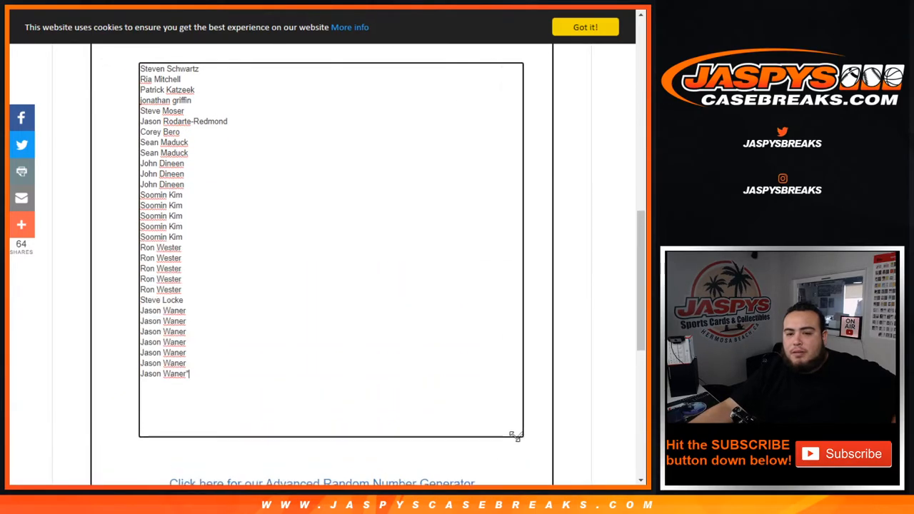
left_click_drag(518, 435, 517, 407)
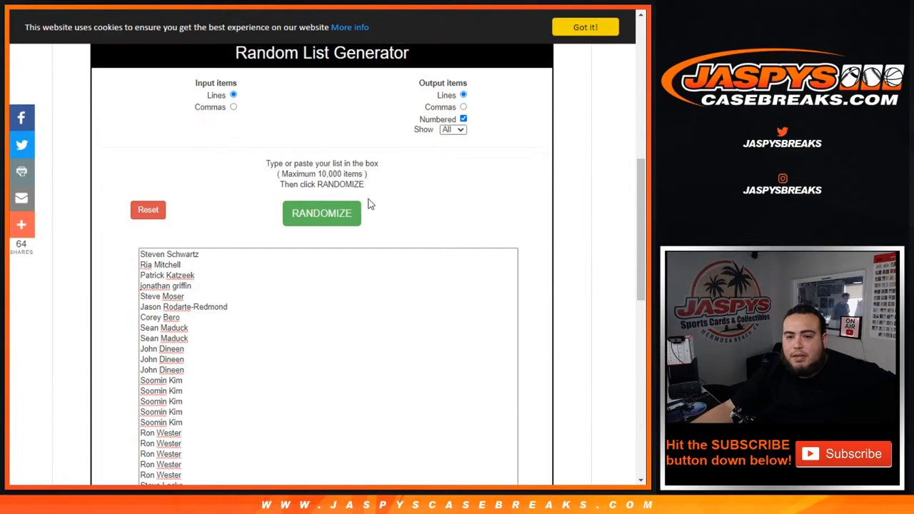
Shuffle the names three times and select the randomized list for copying
left_click(321, 213)
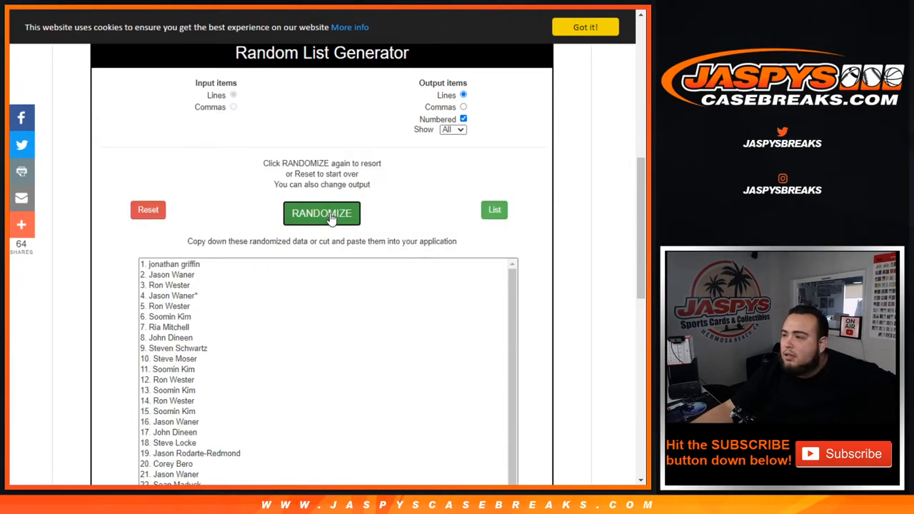
left_click(321, 212)
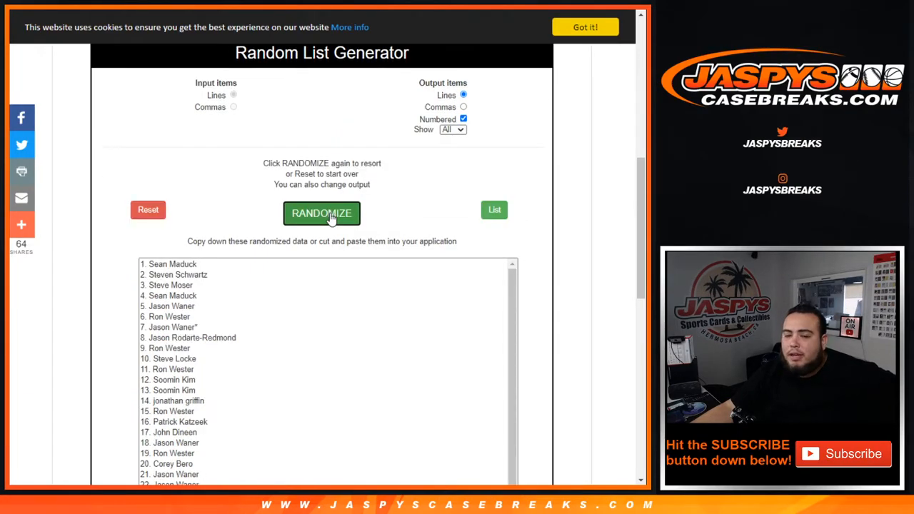
left_click(322, 213)
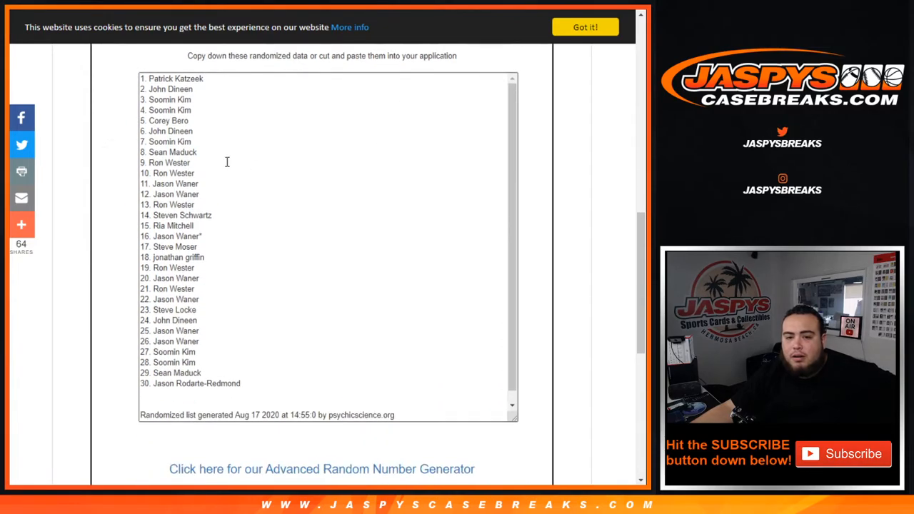
left_click_drag(142, 79, 264, 378)
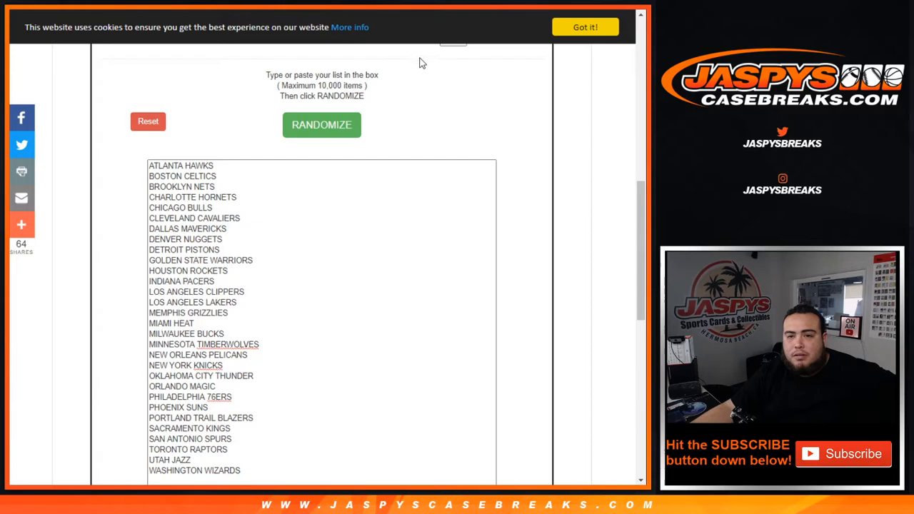
Shuffle the 30 NBA teams three times into a new random order
left_click(321, 124)
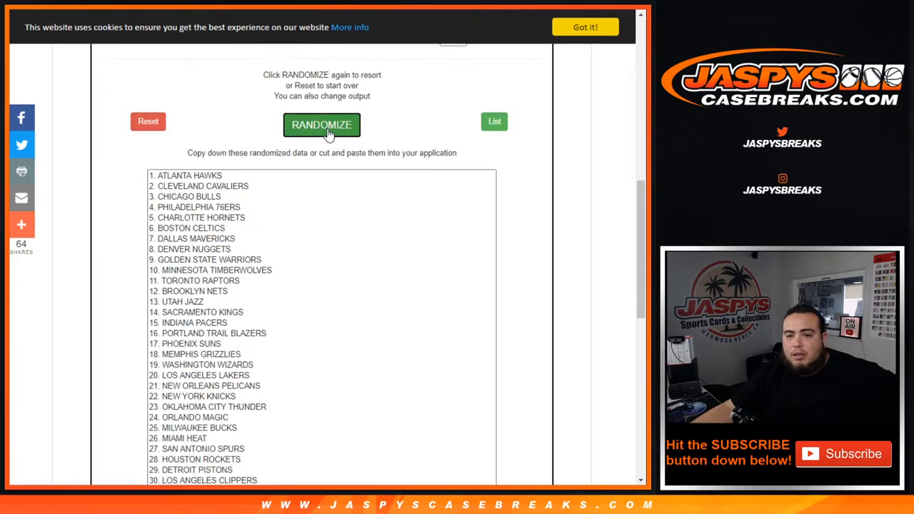
left_click(322, 125)
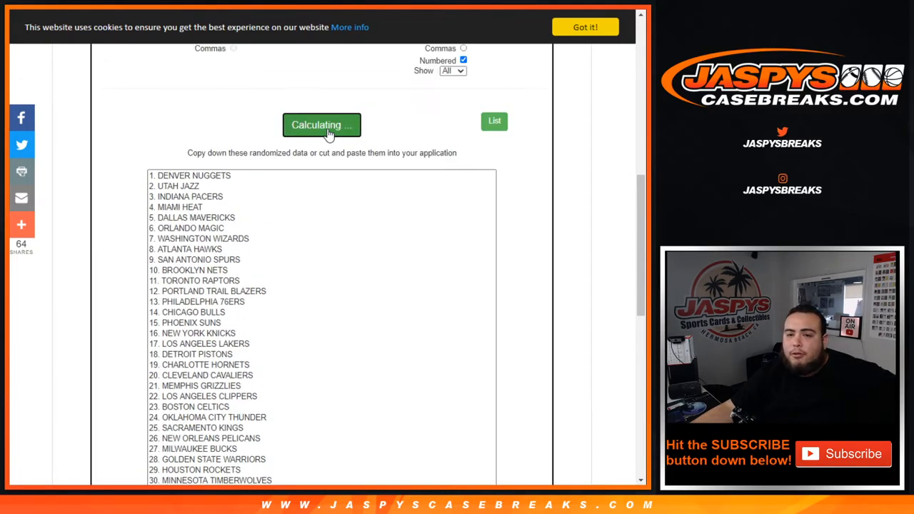
left_click(322, 125)
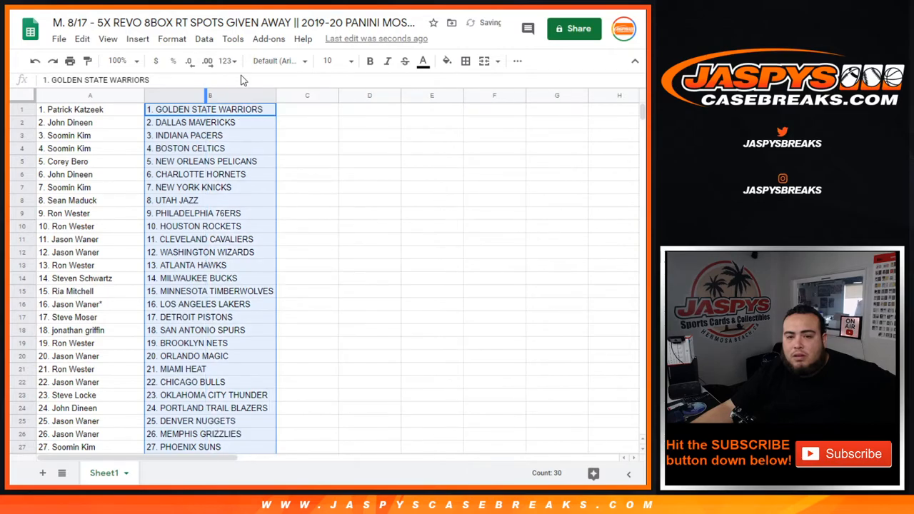
Check the name-to-team pairings in rows 11–14, then select every cell in the sheet
left_click(89, 109)
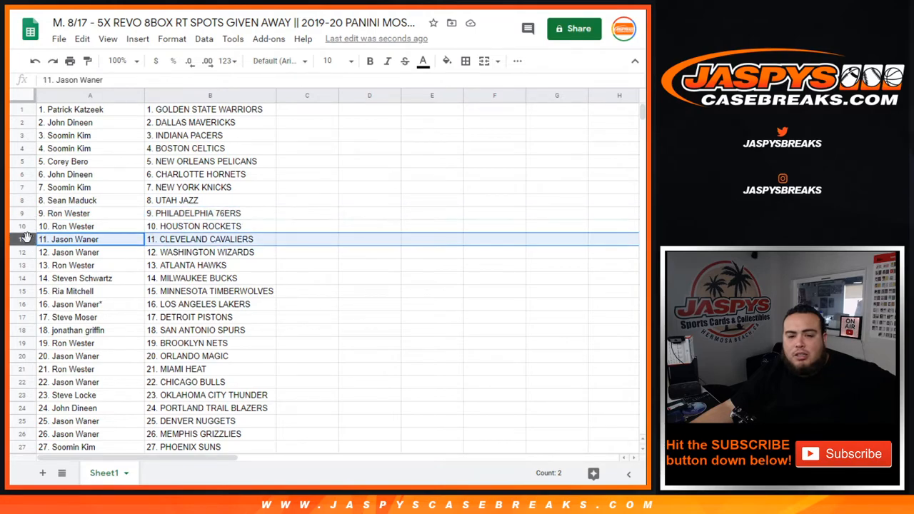
left_click(90, 252)
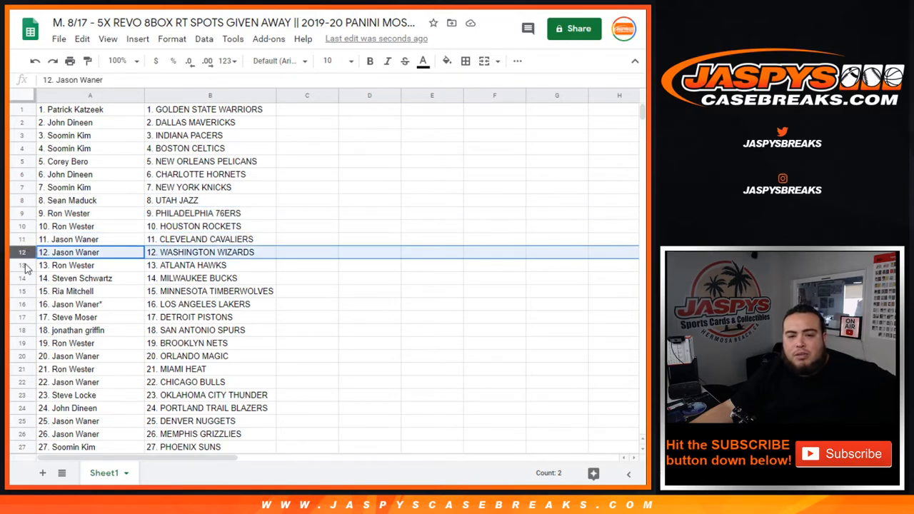
left_click(89, 277)
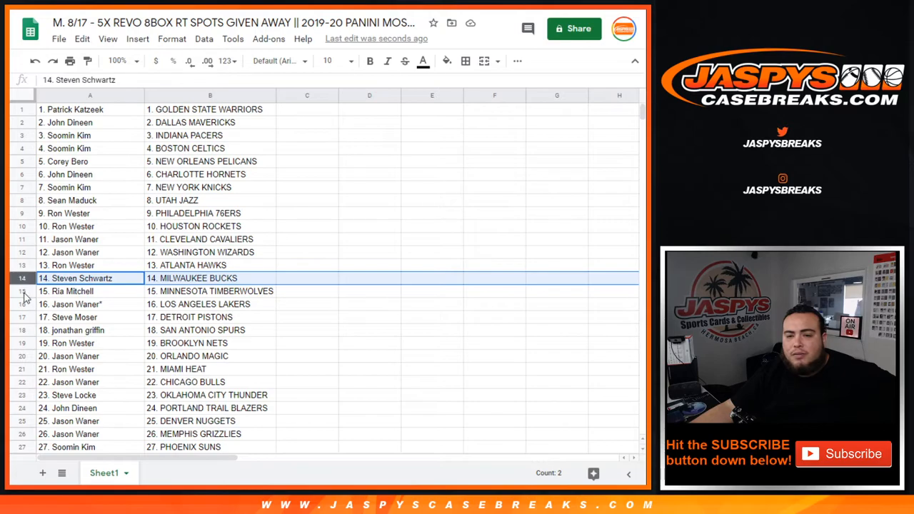
left_click(64, 290)
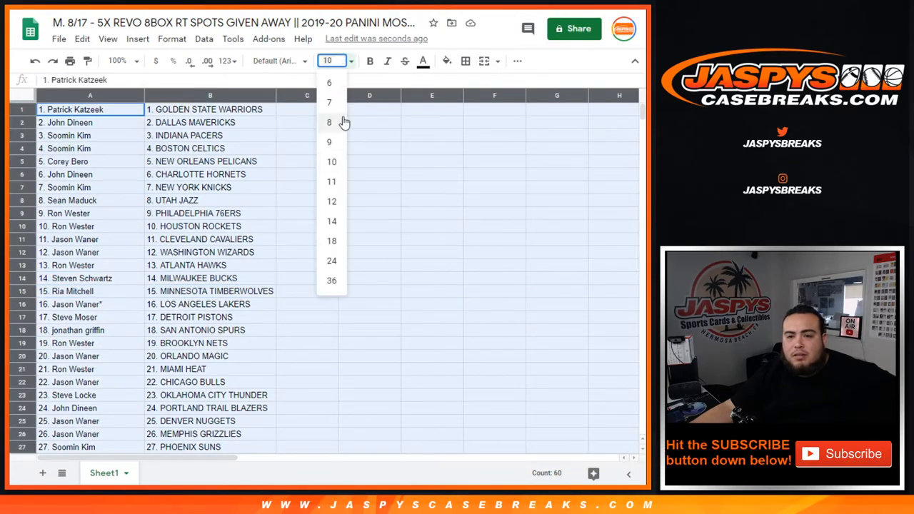
Set all sheet text to size 14 and check pairings down through row 30
left_click(331, 220)
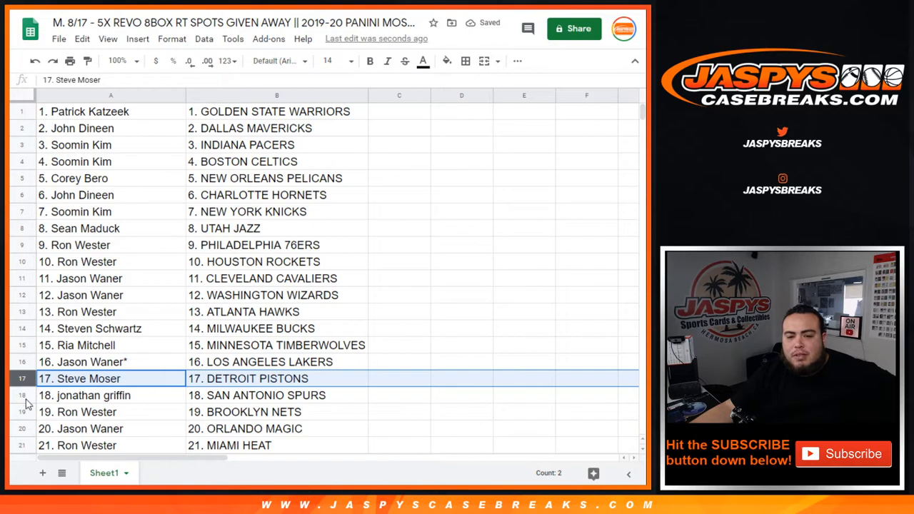
scroll("down", 3)
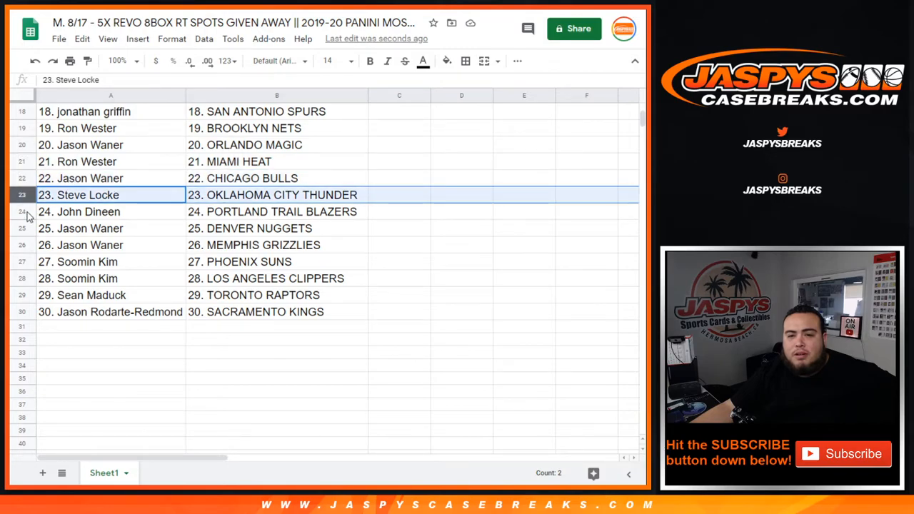
left_click(110, 211)
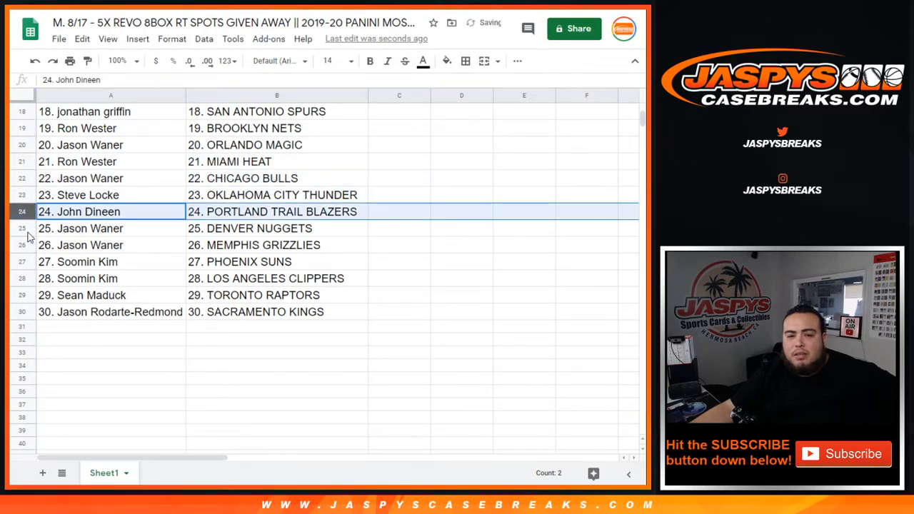
left_click(111, 261)
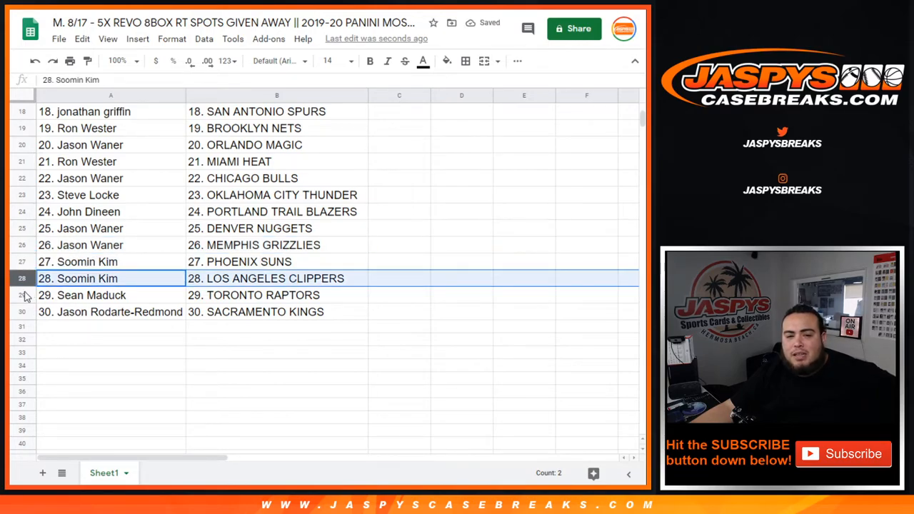
left_click(110, 295)
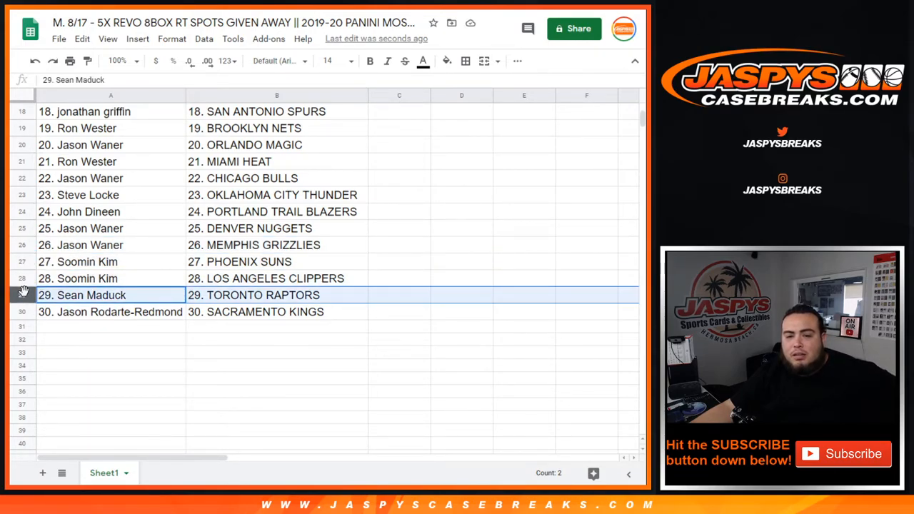
left_click(111, 311)
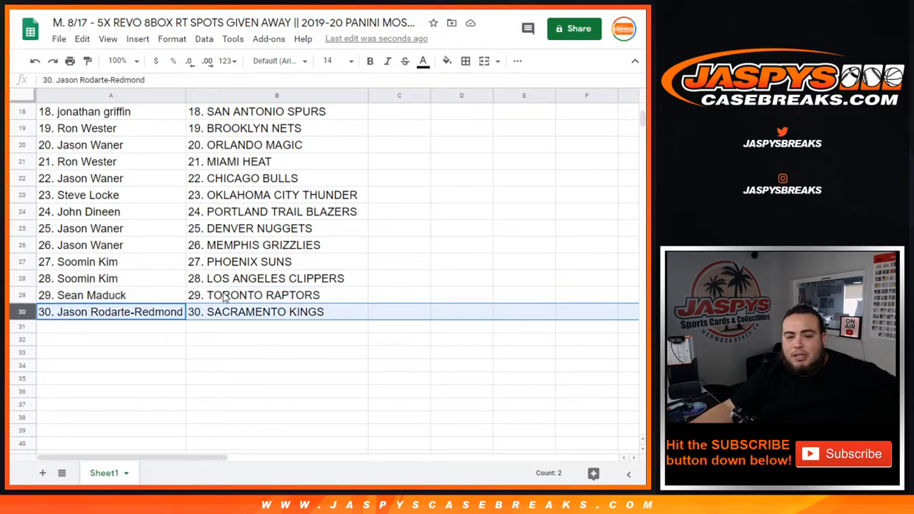
mouse_move(345, 357)
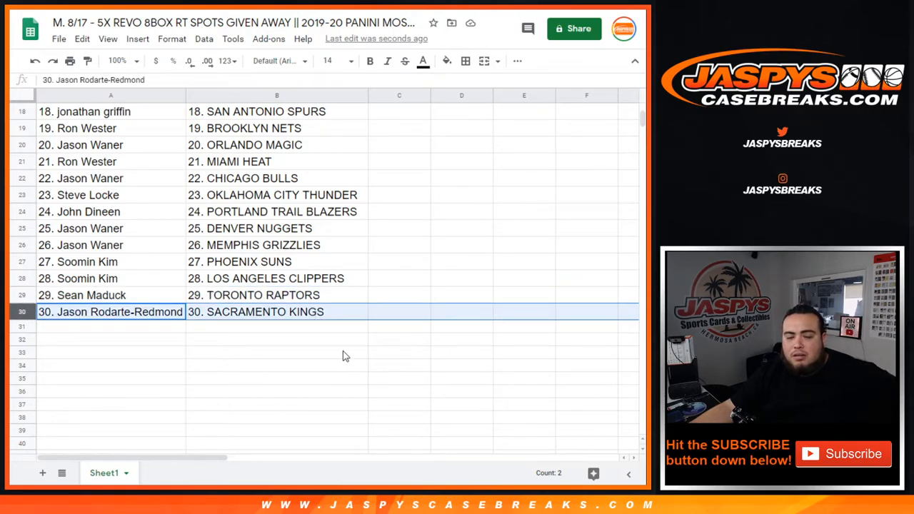
scroll("up", 3)
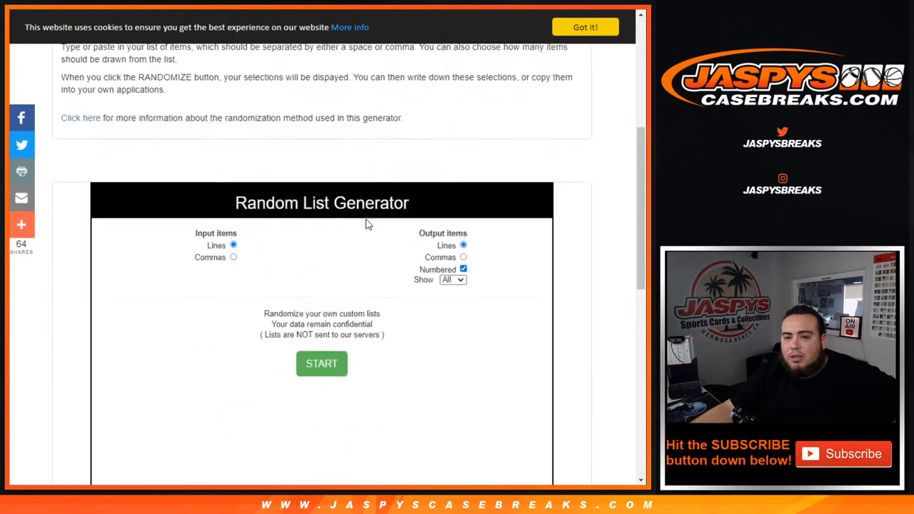
Start a new custom list and ready the input box for the customer names
left_click(321, 363)
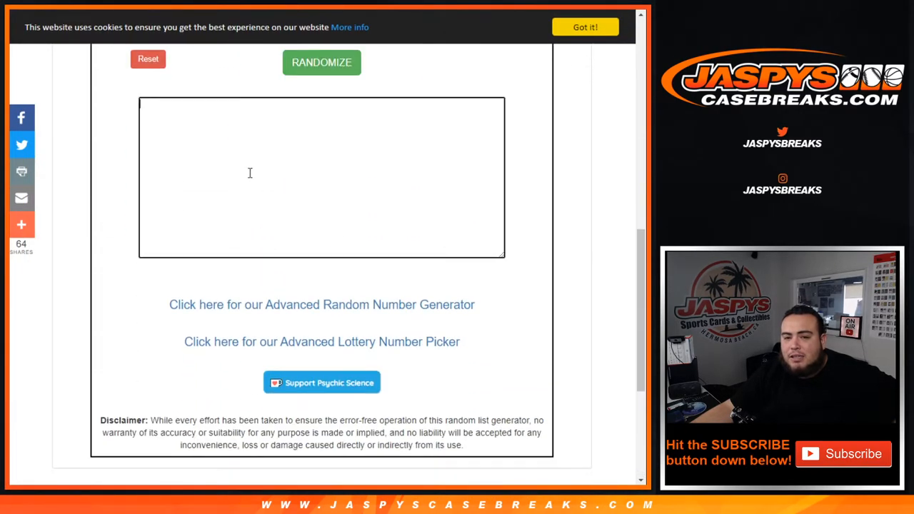
left_click(321, 63)
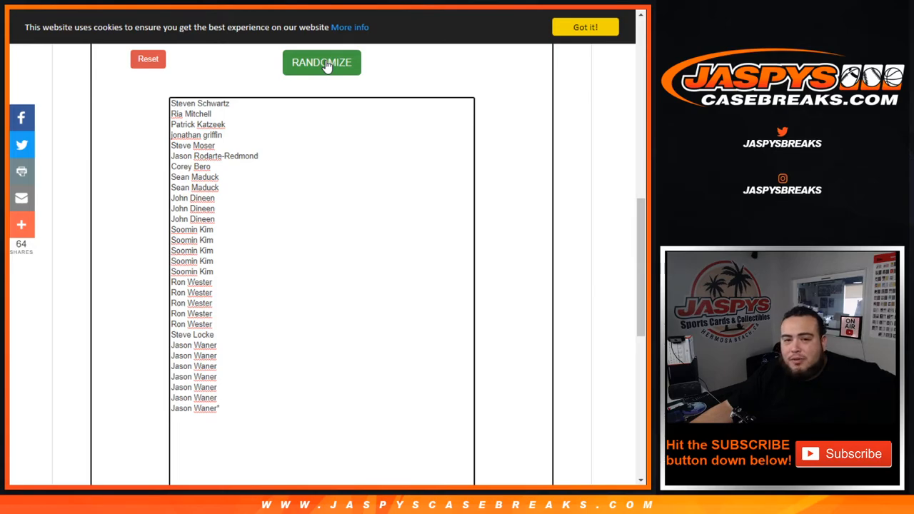
Shuffle the customer names three times and highlight the top five results
left_click(321, 62)
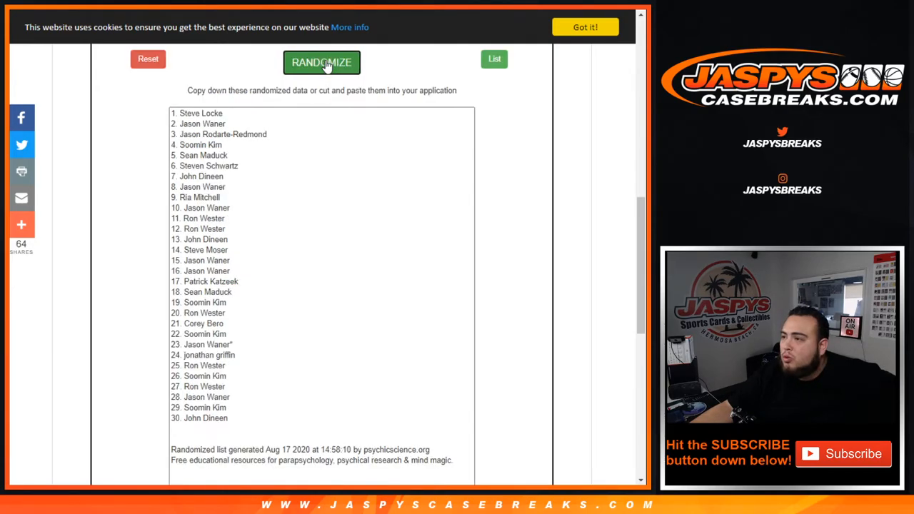
left_click(321, 62)
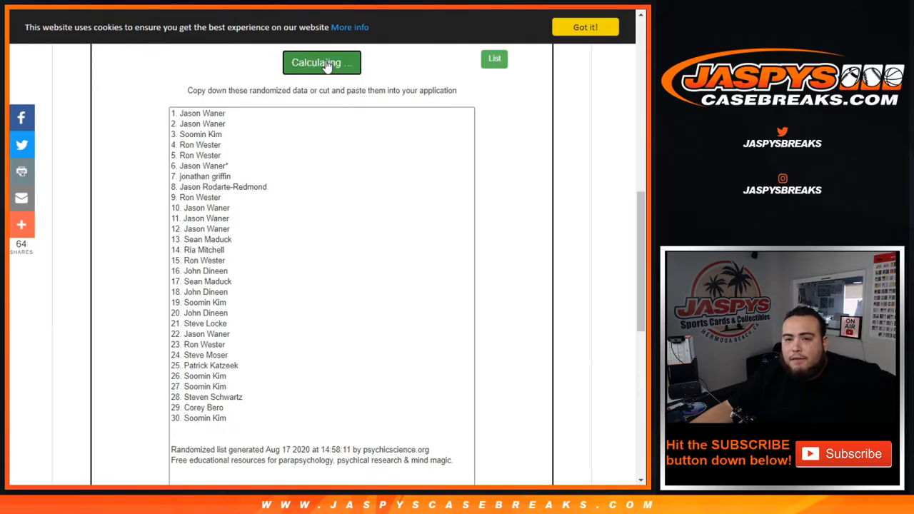
left_click(321, 62)
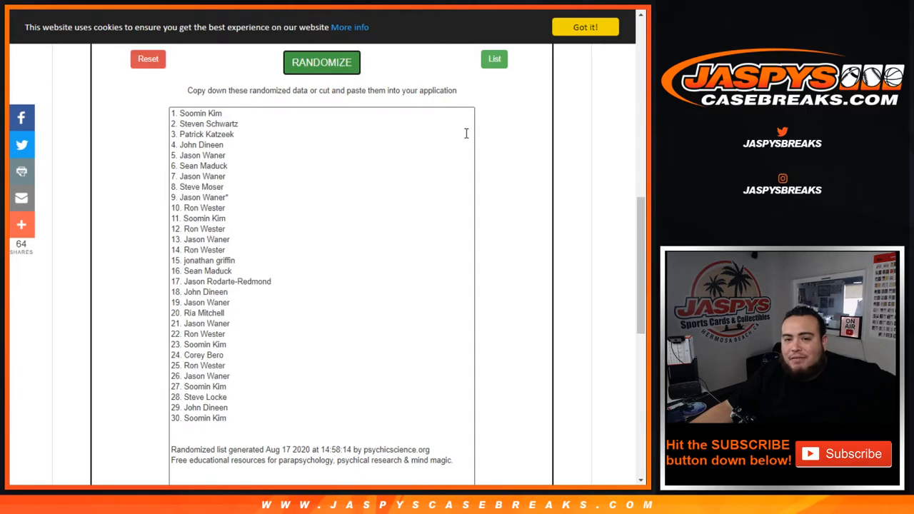
double_click(196, 113)
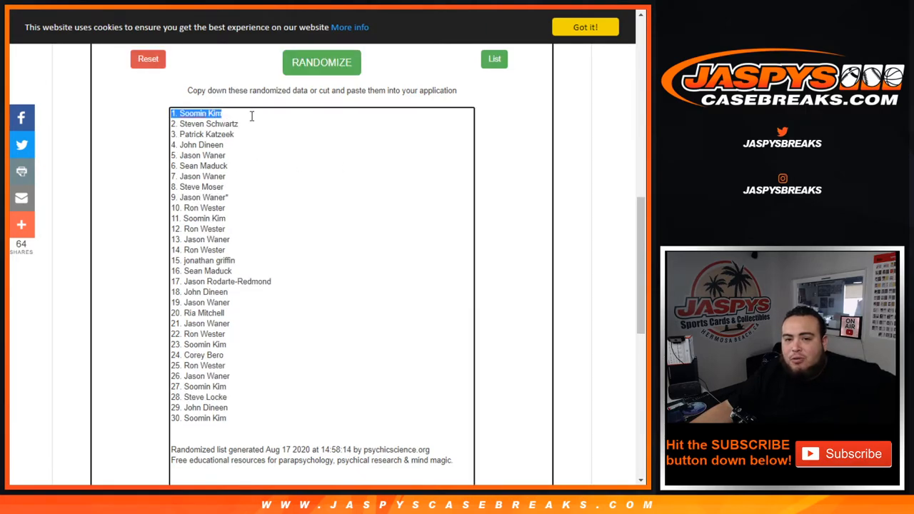
left_click_drag(197, 113, 221, 135)
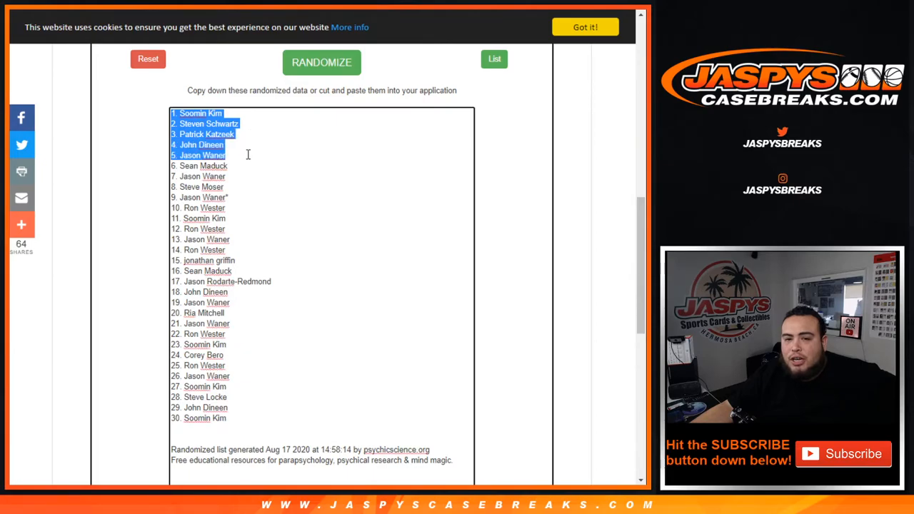
mouse_move(278, 151)
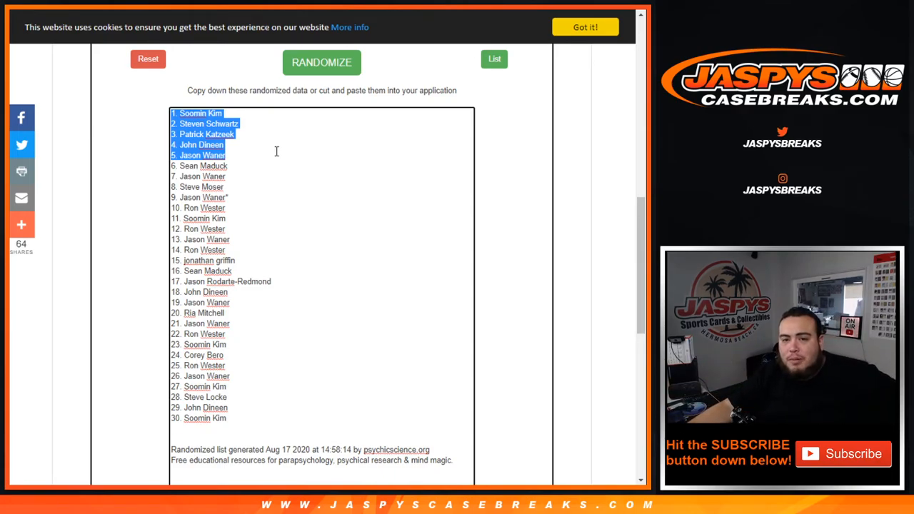
mouse_move(247, 161)
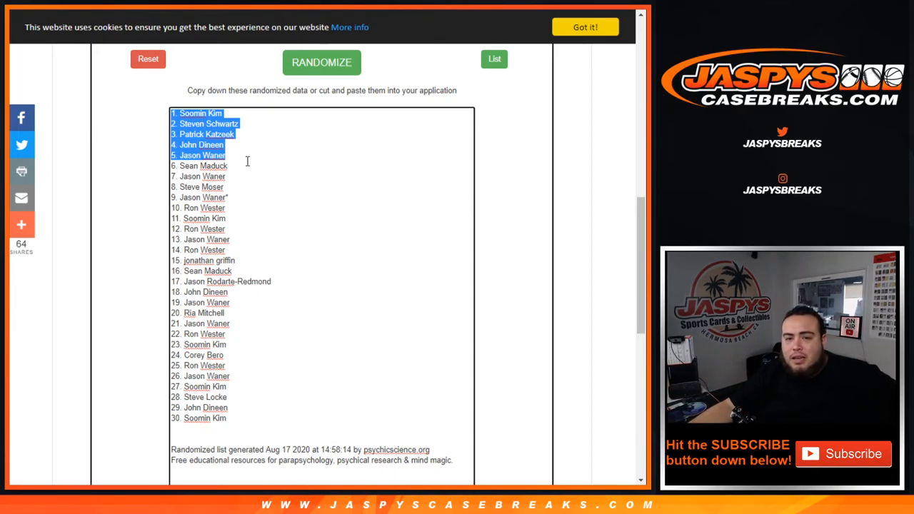